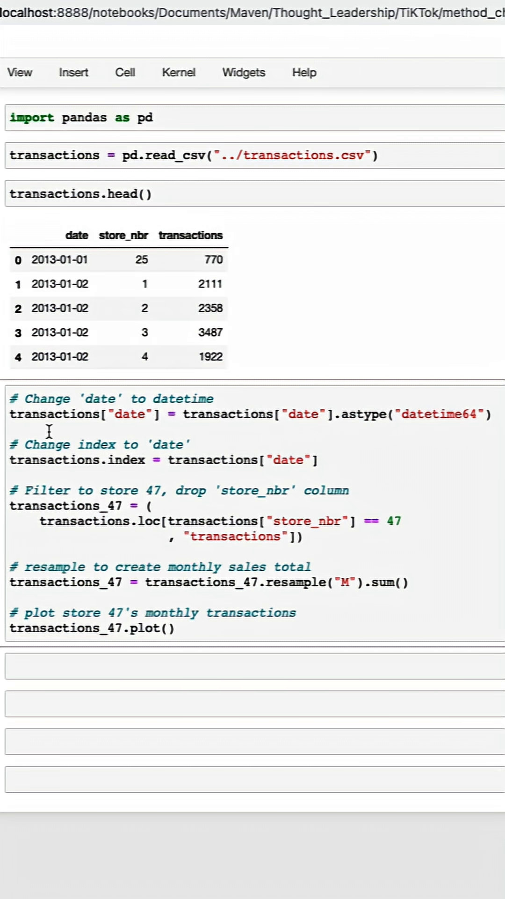
pyautogui.moveTo(94, 438)
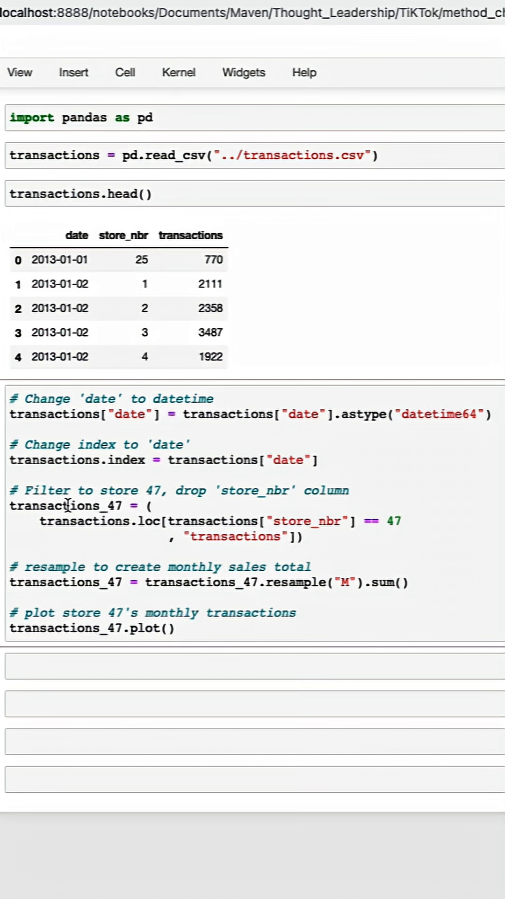
pyautogui.moveTo(265, 609)
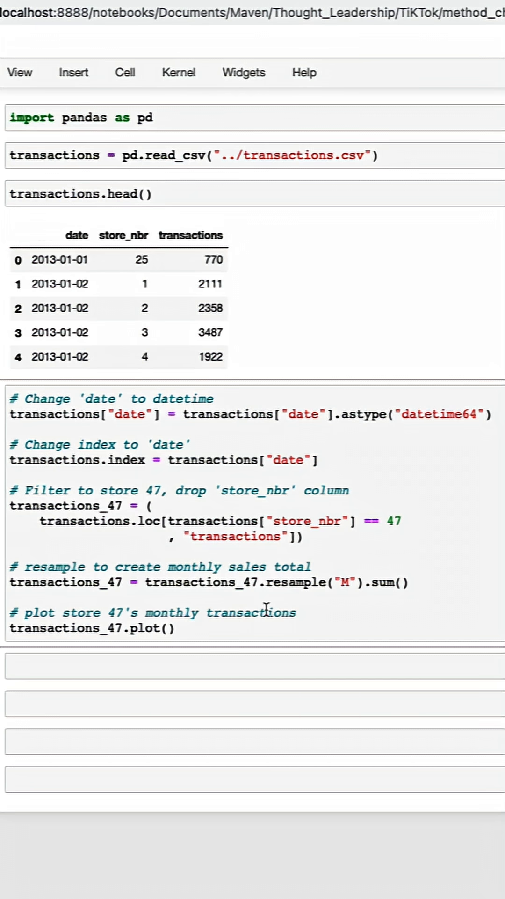
# Run the store 47 cleaning-and-resampling cell to show the 2013-2017 monthly transactions line chart
pyautogui.click(11, 414)
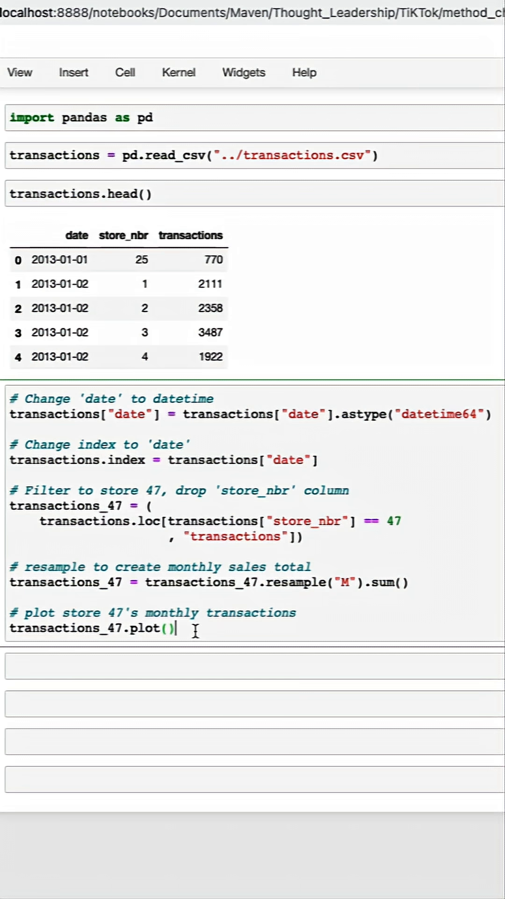
pyautogui.press('shift+enter')
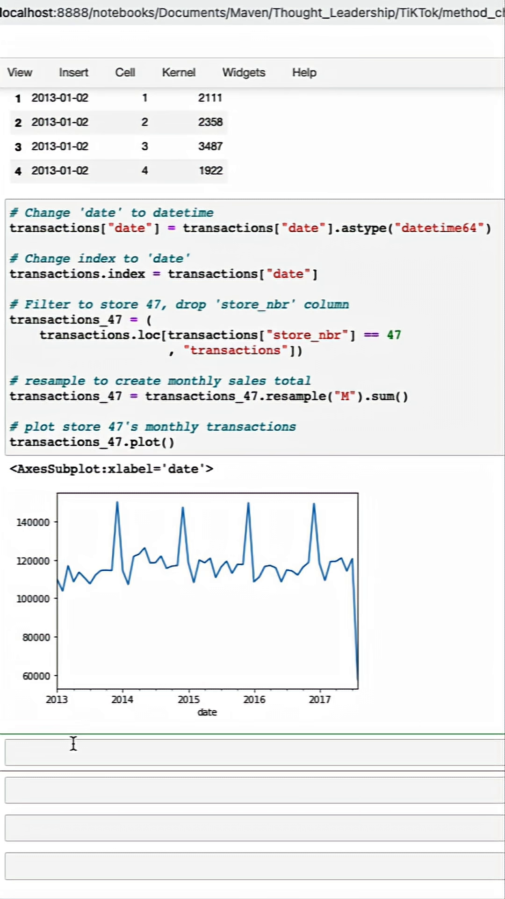